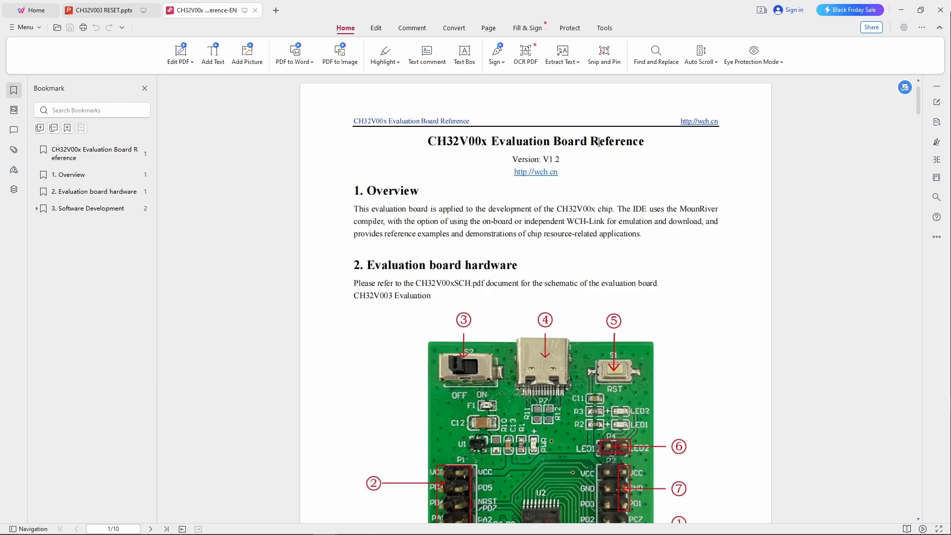
{"action": "mouse_move", "coordinate": [499, 300]}
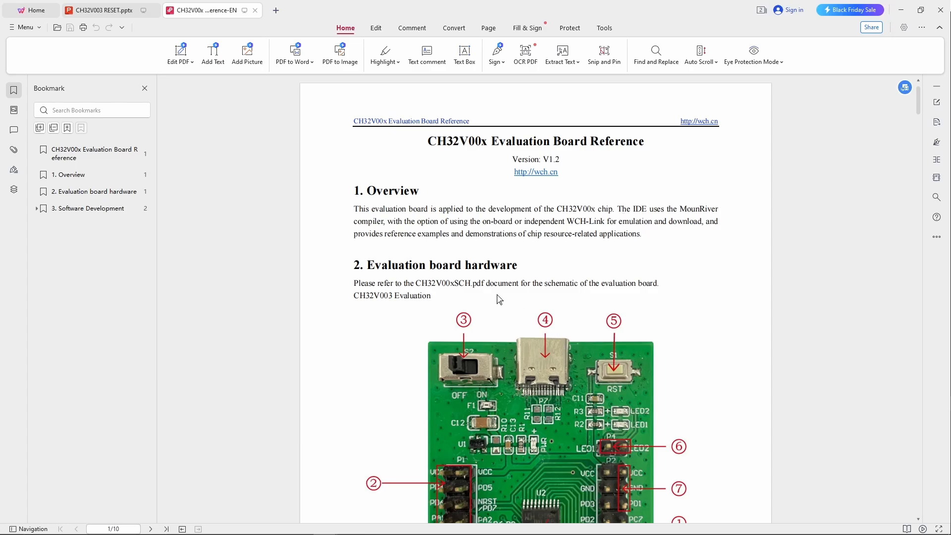
Scroll the CH32V003 board reference to page 2 and select item 7's DEBUG interface text
{"action": "scroll", "scroll_direction": "down", "scroll_amount": 3}
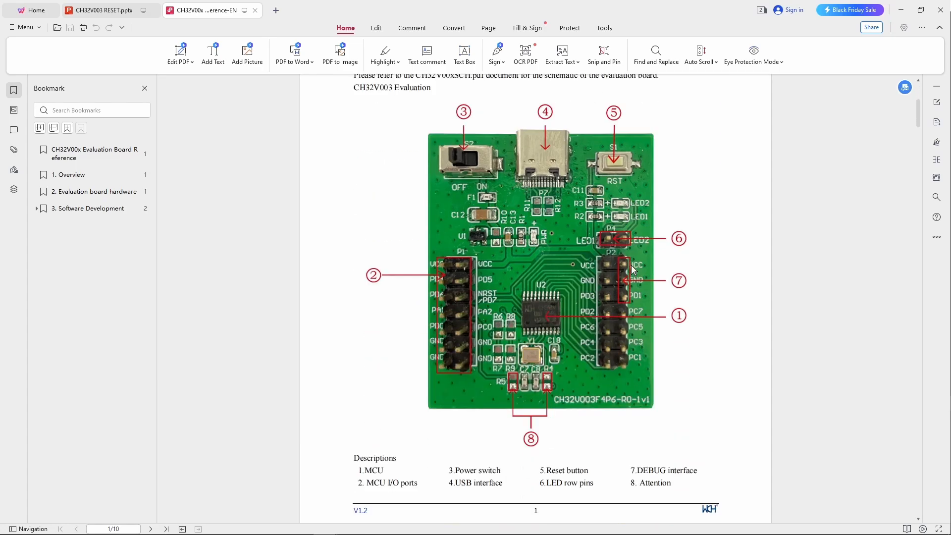
{"action": "scroll", "scroll_direction": "up", "scroll_amount": 3}
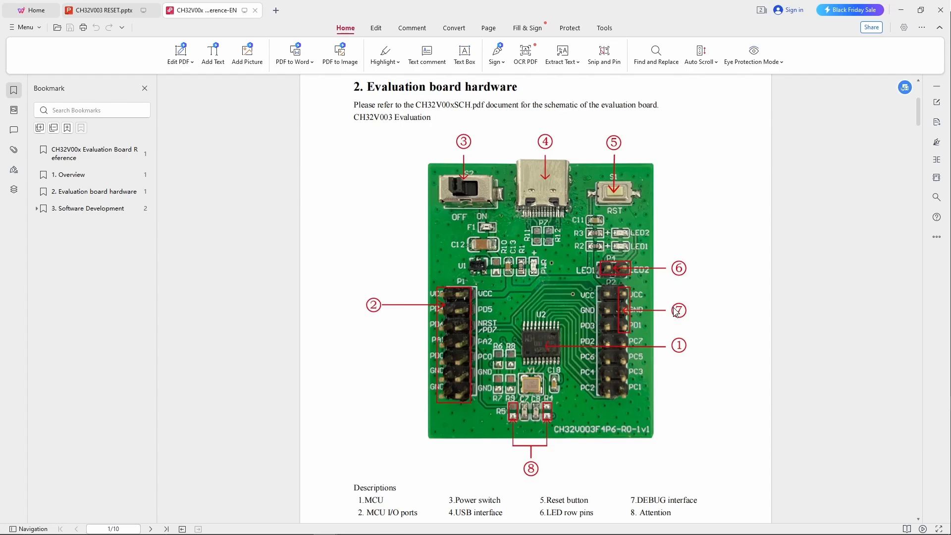
{"action": "mouse_move", "coordinate": [631, 297]}
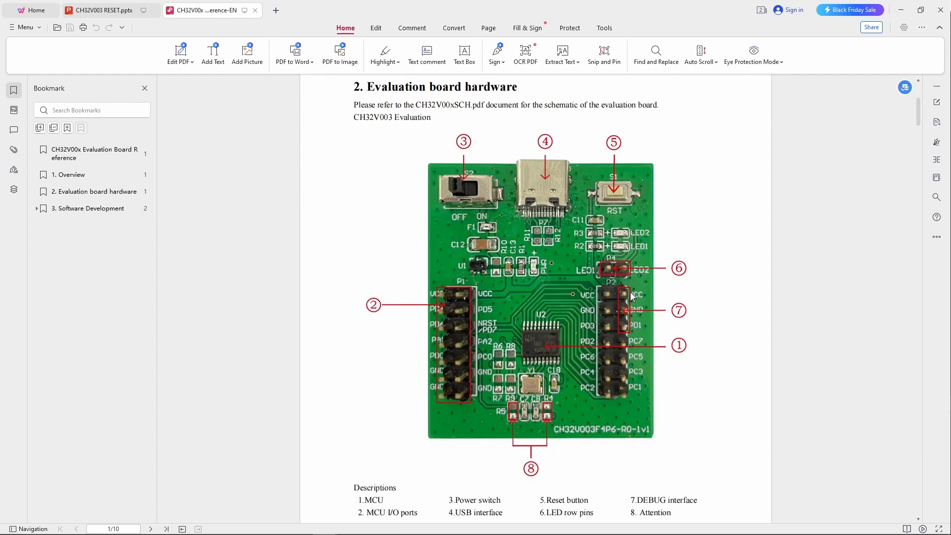
{"action": "mouse_move", "coordinate": [637, 335]}
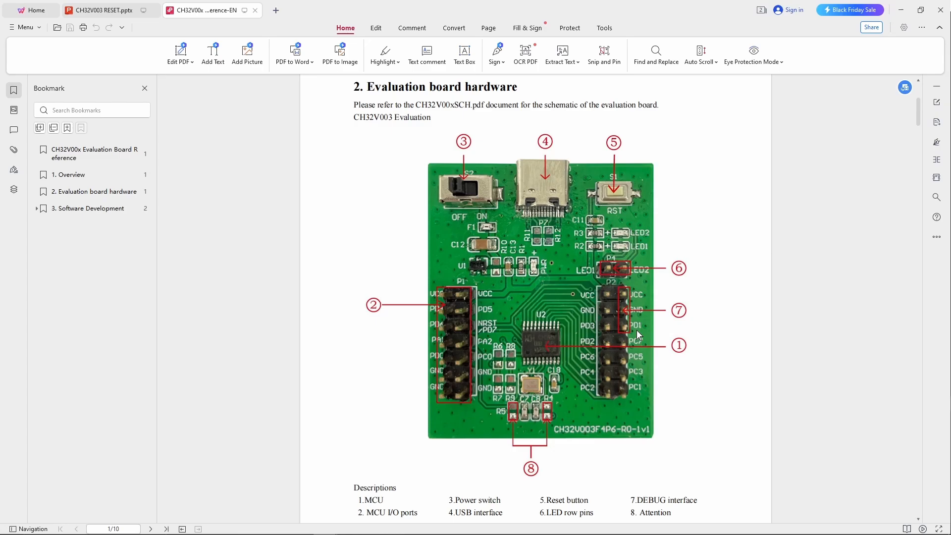
{"action": "scroll", "scroll_direction": "down", "scroll_amount": 3}
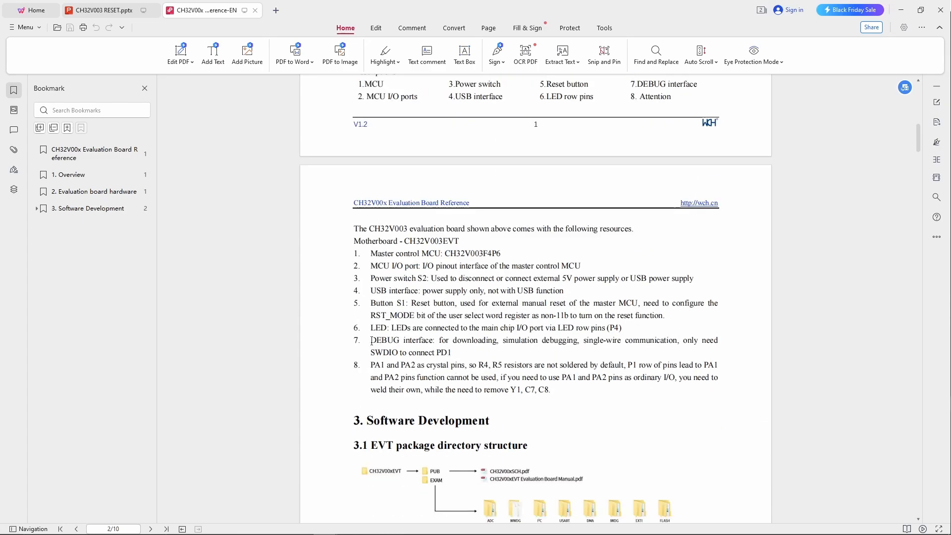
{"action": "double_click", "coordinate": [402, 341]}
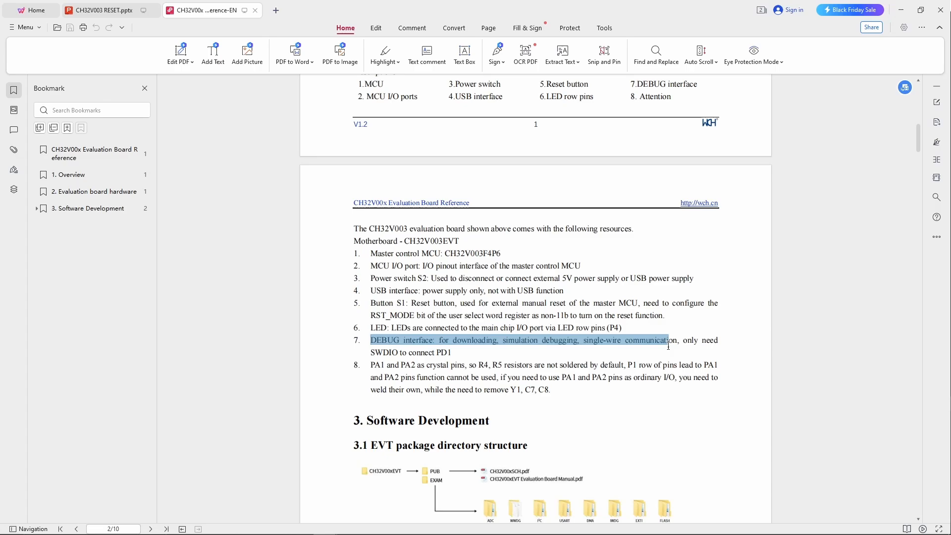
{"action": "left_click", "coordinate": [469, 353]}
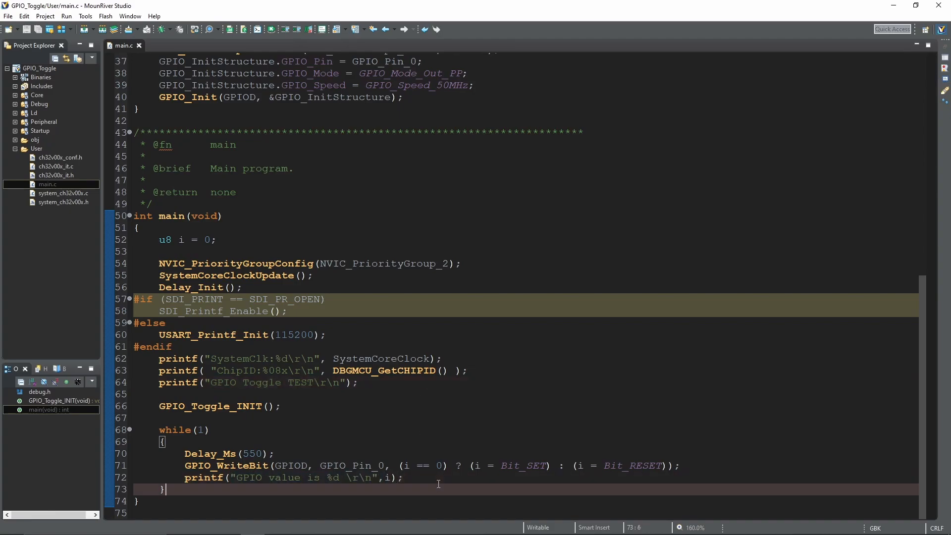
Focus the GPIO_Toggle main.c code, then bring WCH-LinkUtility up from the taskbar
{"action": "left_click", "coordinate": [124, 30]}
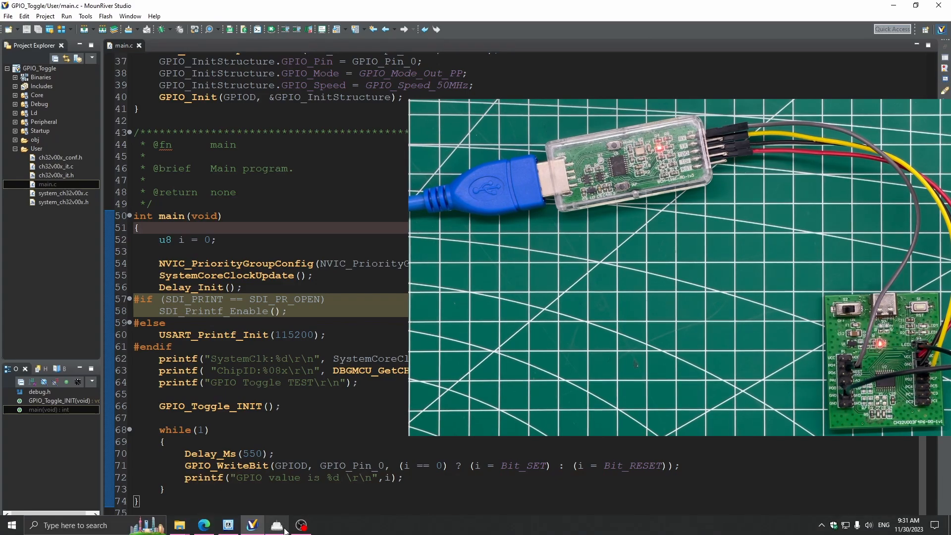
{"action": "left_click", "coordinate": [277, 525]}
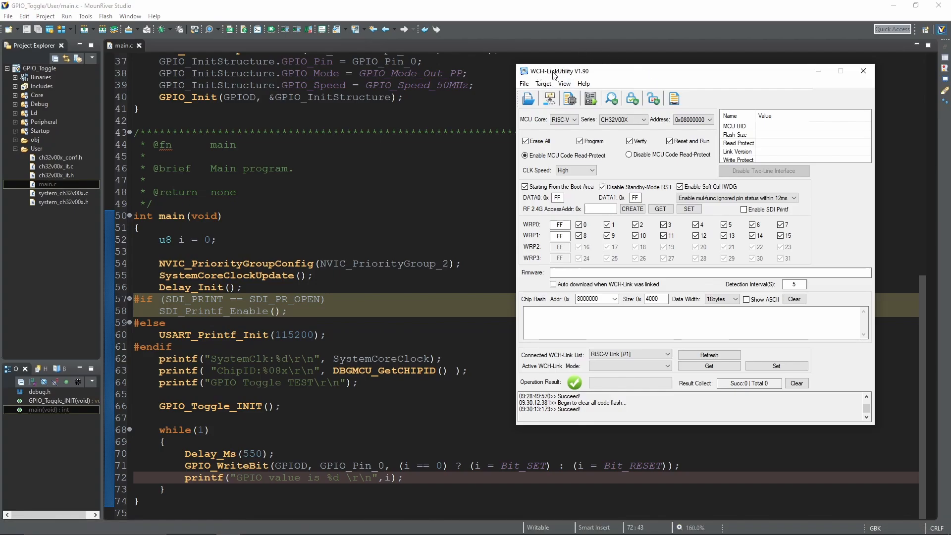
{"action": "mouse_move", "coordinate": [563, 93]}
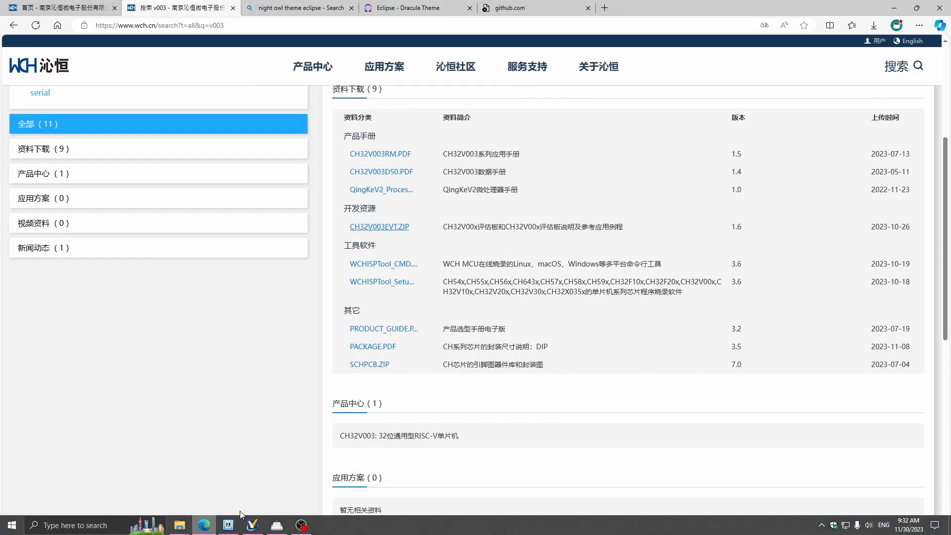
Close the theme and GitHub tabs and switch wch.cn to its English site
{"action": "scroll", "scroll_direction": "up", "scroll_amount": 3}
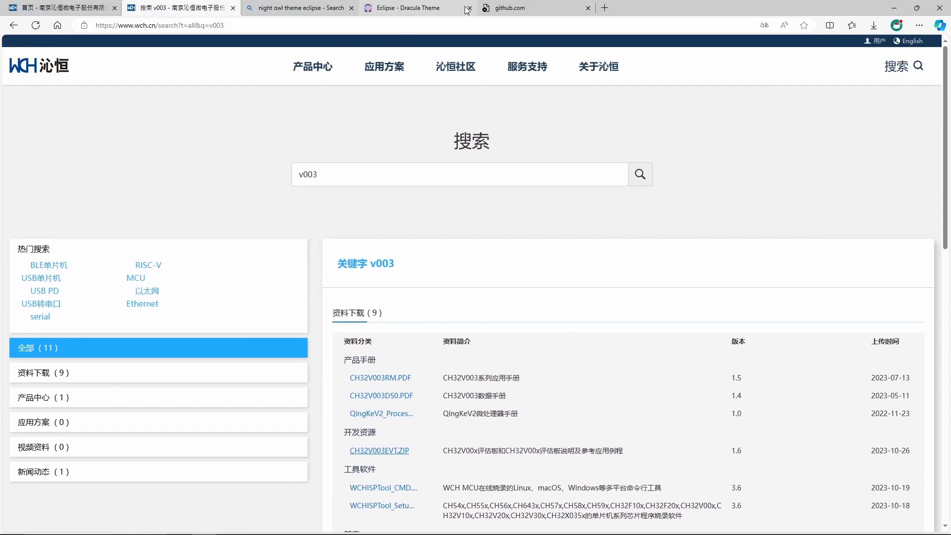
{"action": "left_click", "coordinate": [466, 8]}
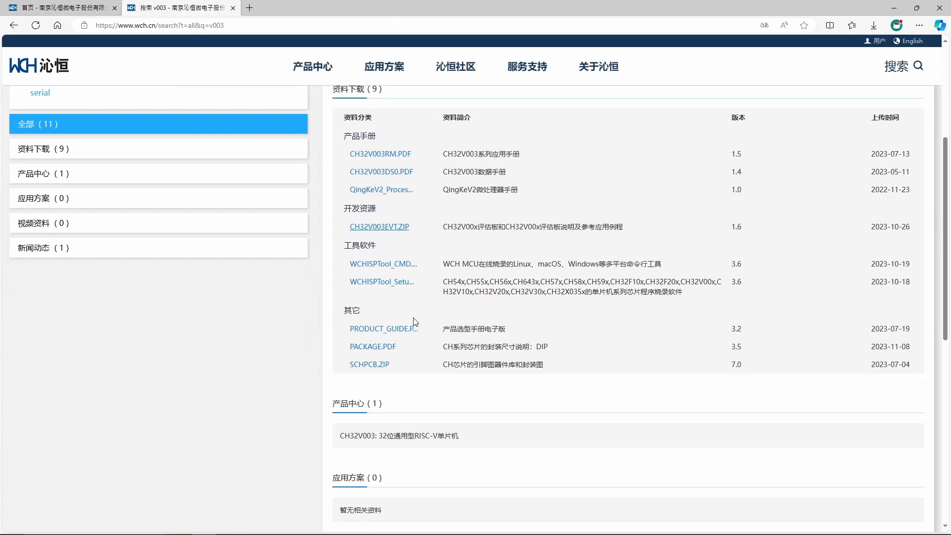
{"action": "mouse_move", "coordinate": [474, 448]}
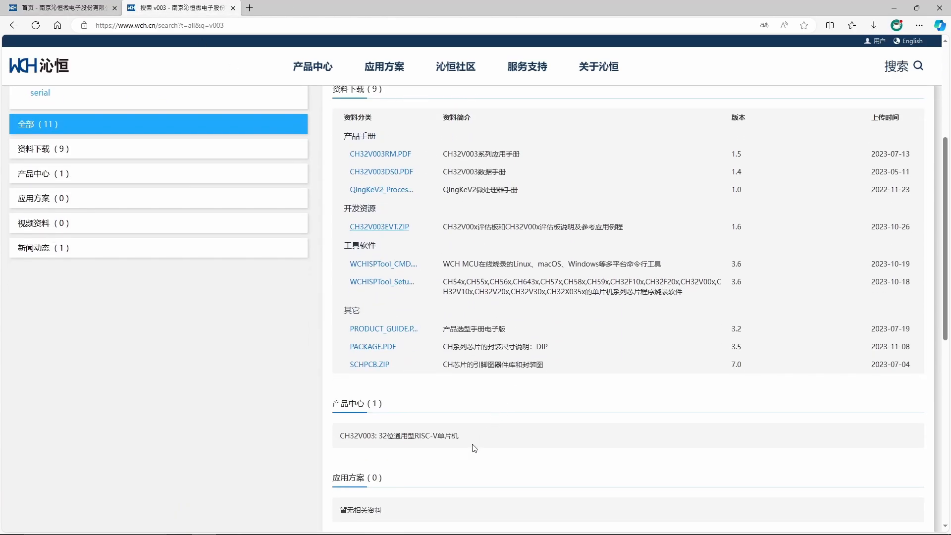
{"action": "scroll", "scroll_direction": "up", "scroll_amount": 3}
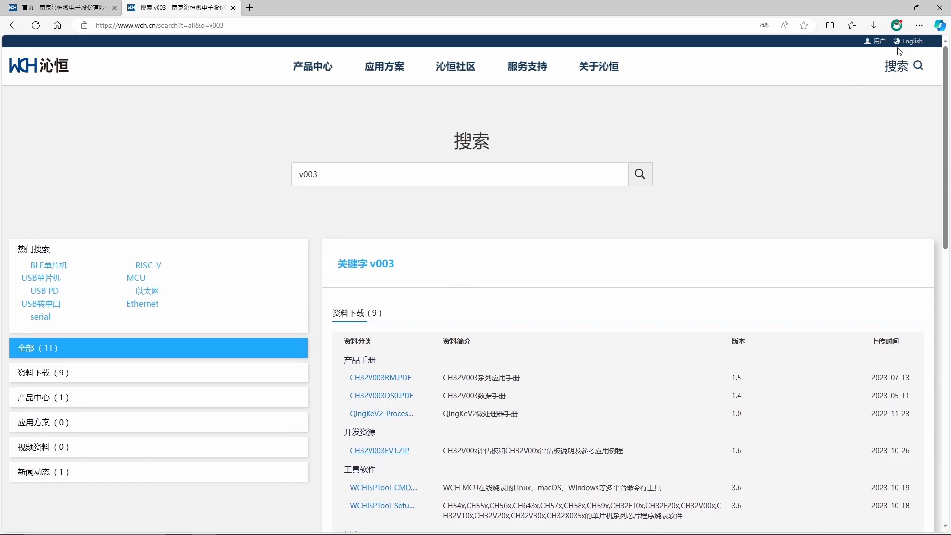
{"action": "left_click", "coordinate": [911, 41]}
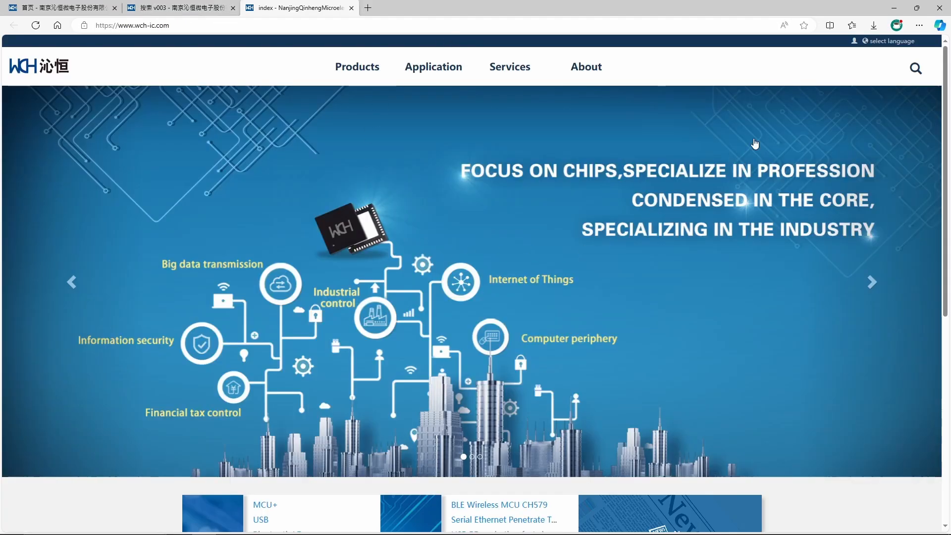
Search the English WCH site for 'link' and open a result from the list
{"action": "left_click", "coordinate": [916, 68]}
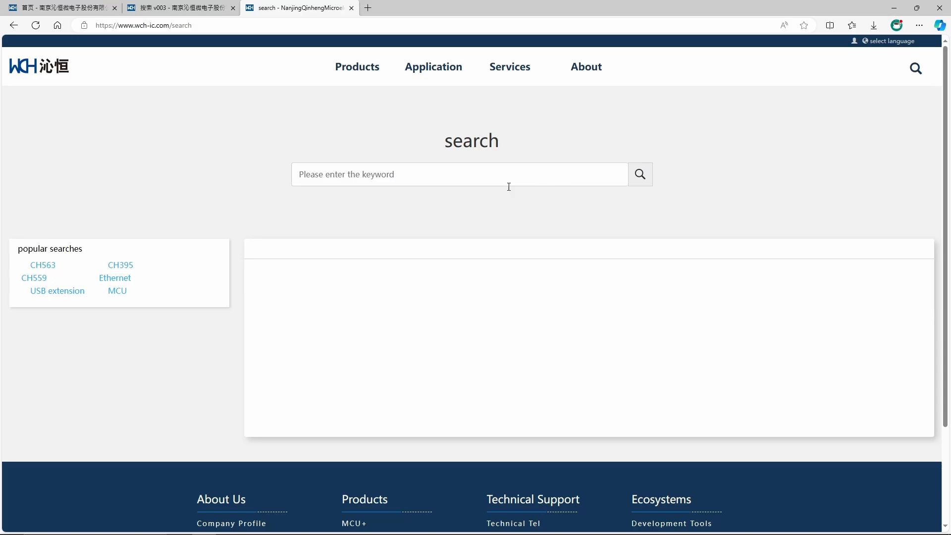
{"action": "type", "text": "li"}
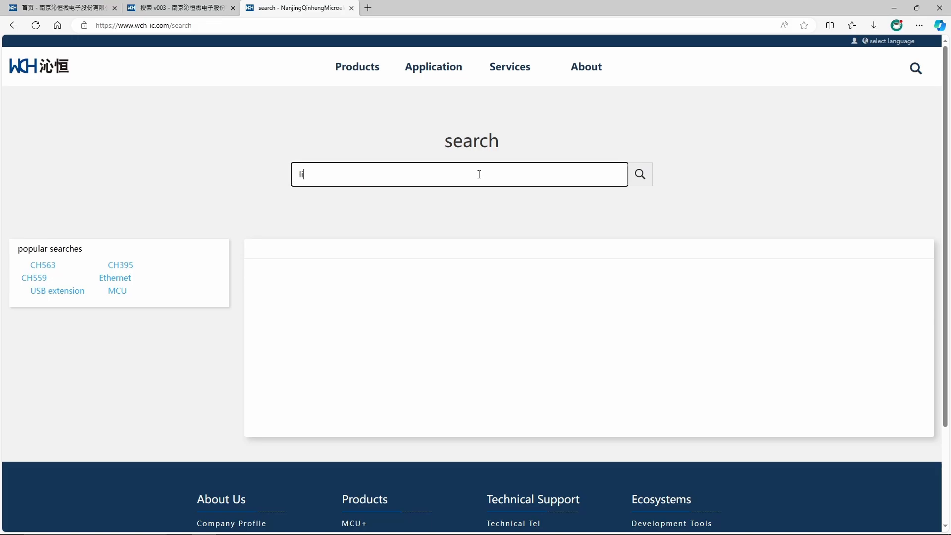
{"action": "left_click", "coordinate": [639, 174]}
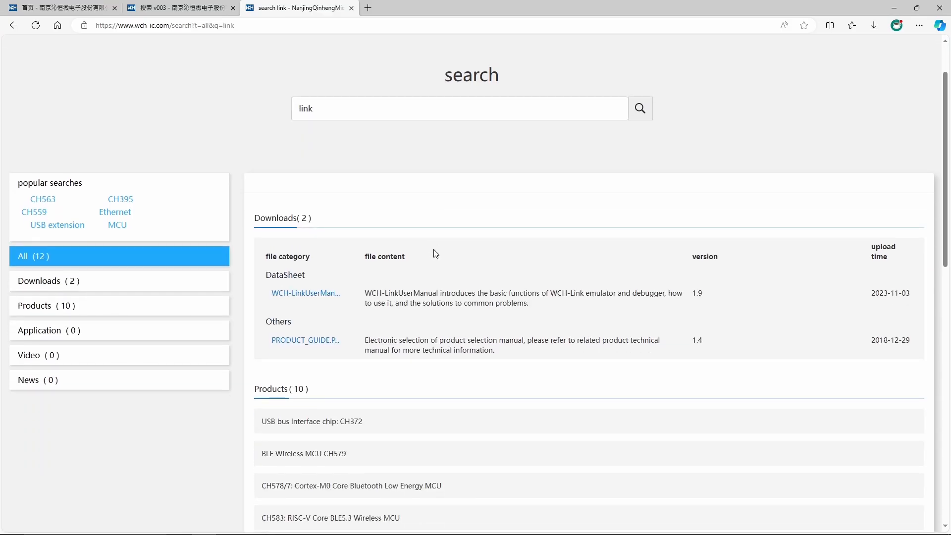
{"action": "scroll", "scroll_direction": "down", "scroll_amount": 3}
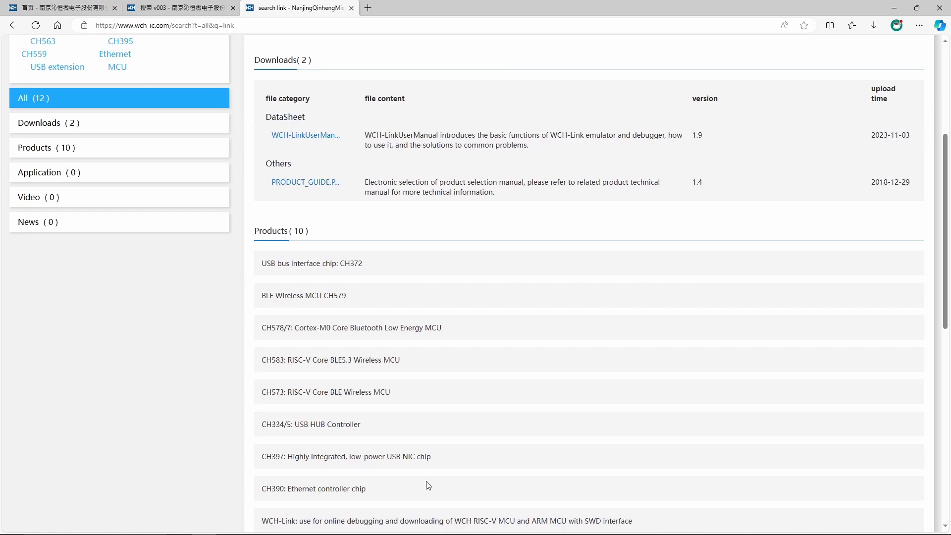
{"action": "scroll", "scroll_direction": "down", "scroll_amount": 3}
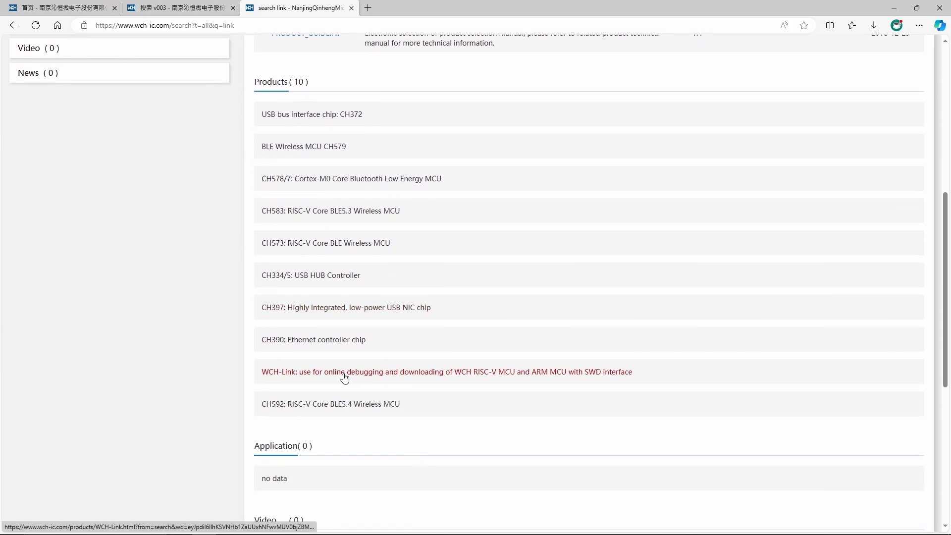
{"action": "left_click", "coordinate": [345, 373]}
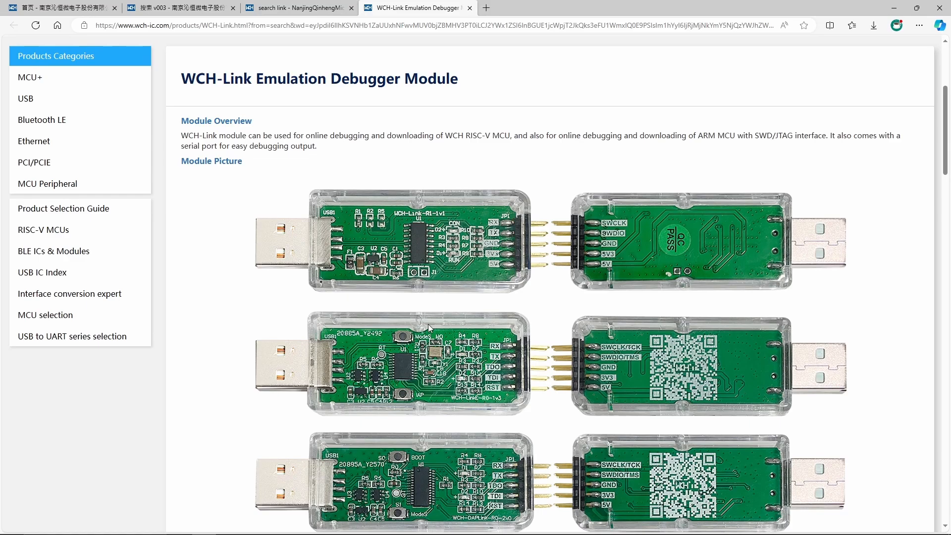
Scroll to Development Materials and open the WCH-LinkUtility.ZIP download page
{"action": "scroll", "scroll_direction": "down", "scroll_amount": 3}
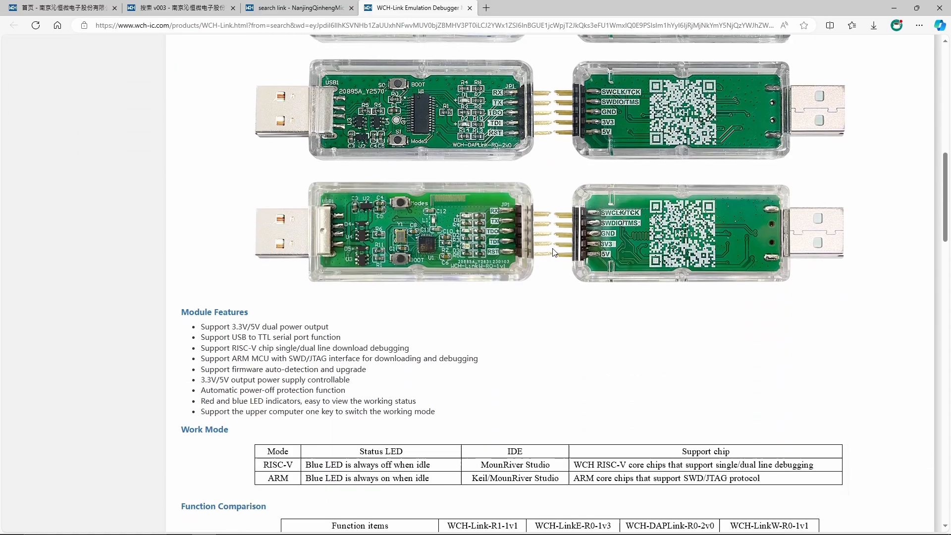
{"action": "scroll", "scroll_direction": "down", "scroll_amount": 3}
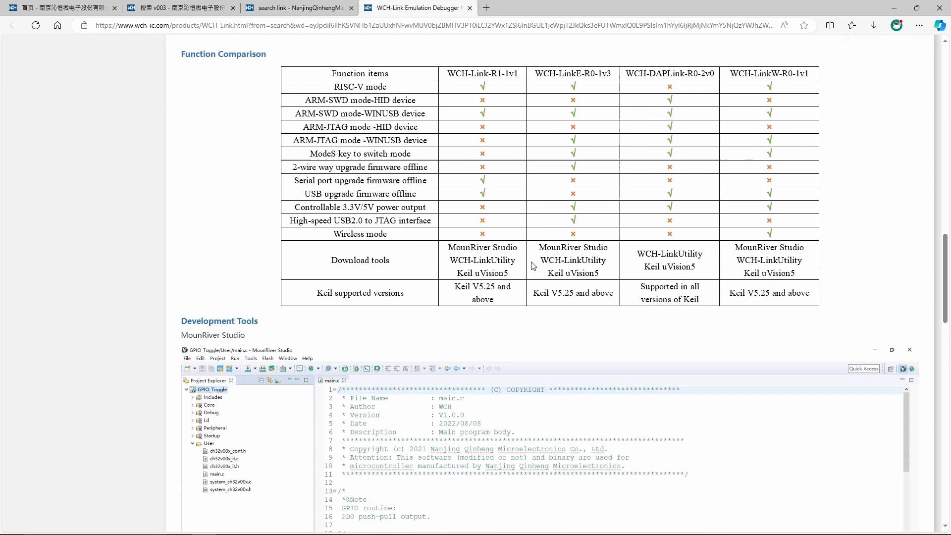
{"action": "scroll", "scroll_direction": "down", "scroll_amount": 3}
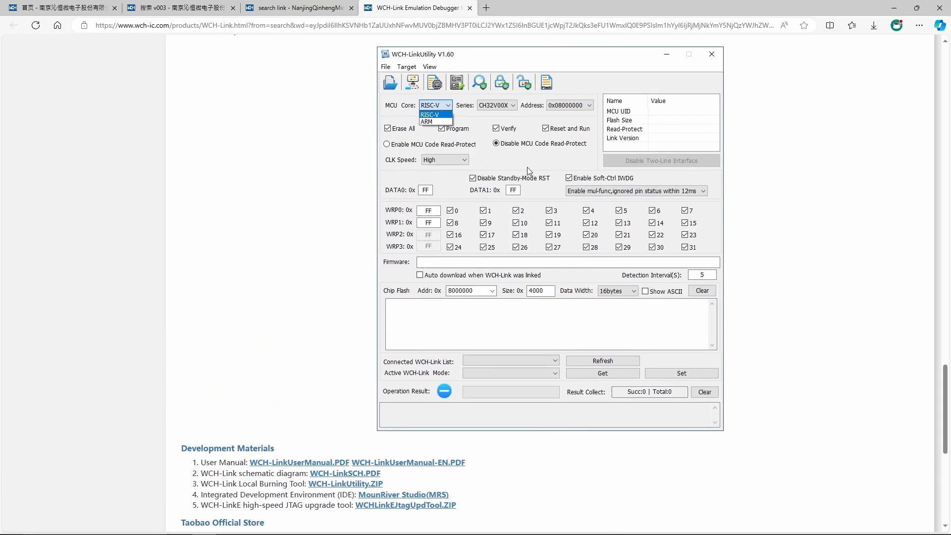
{"action": "scroll", "scroll_direction": "down", "scroll_amount": 3}
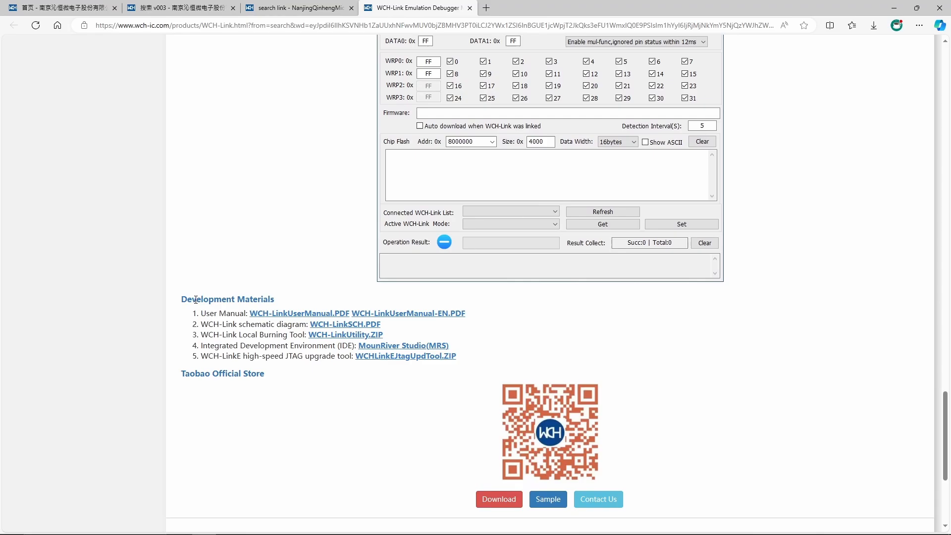
{"action": "double_click", "coordinate": [227, 299]}
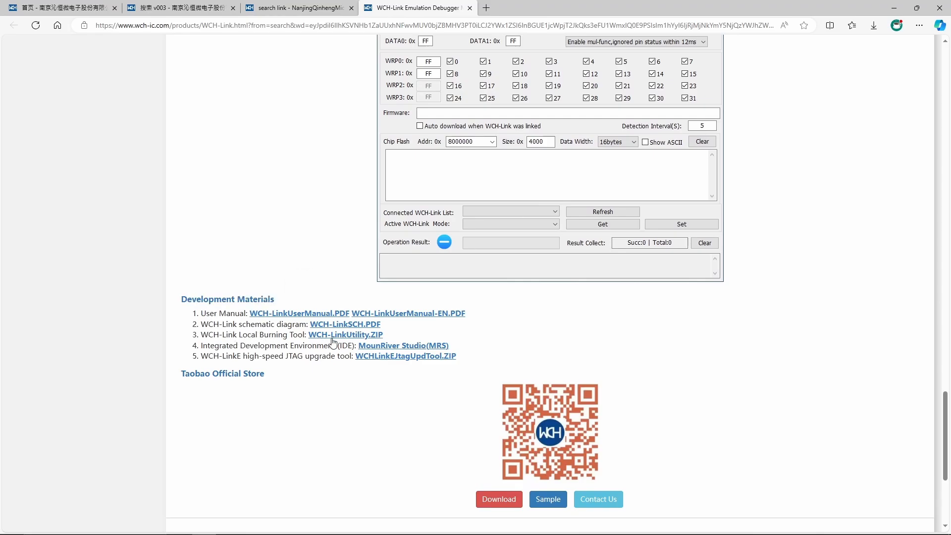
{"action": "left_click", "coordinate": [345, 335]}
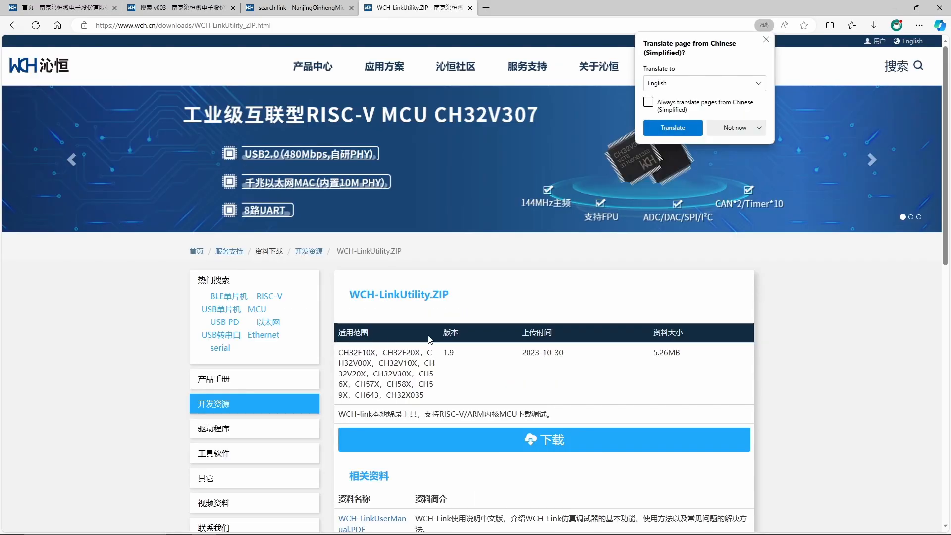
{"action": "scroll", "scroll_direction": "down", "scroll_amount": 3}
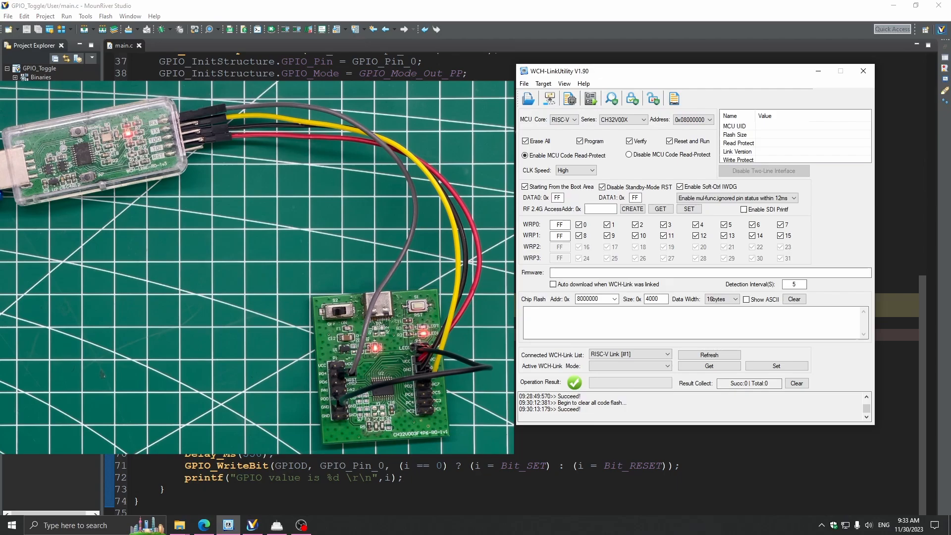
Run Target > Clear All Code Flash-By Power off twice on the CH32V00X chip
{"action": "left_click", "coordinate": [644, 119]}
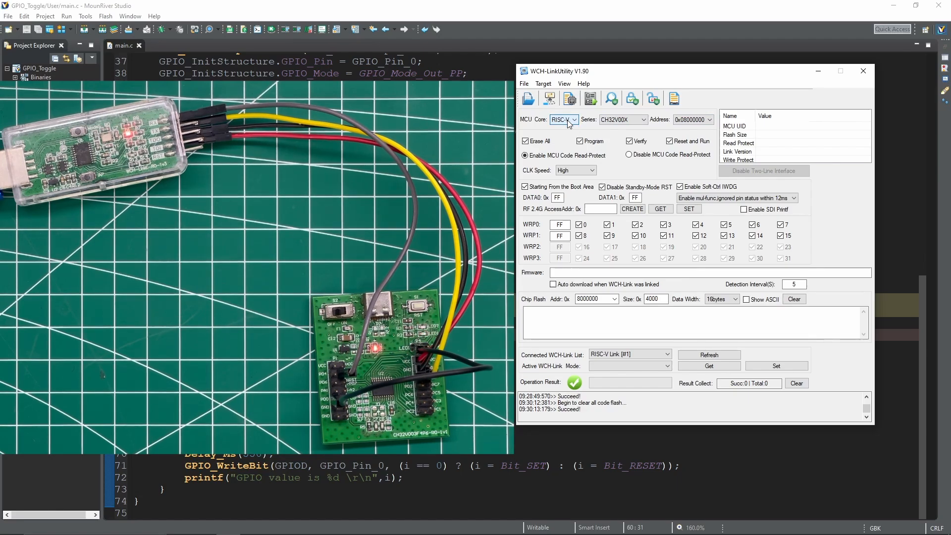
{"action": "mouse_move", "coordinate": [549, 98]}
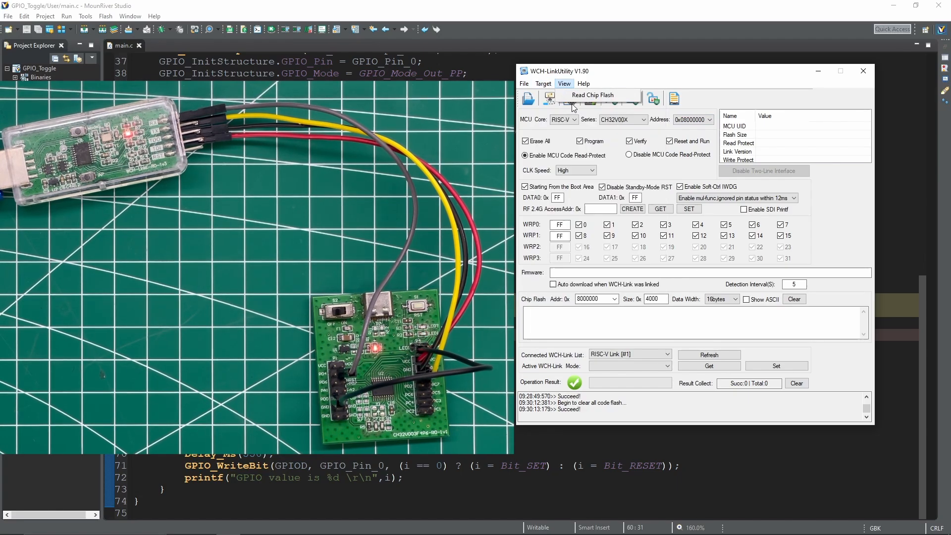
{"action": "left_click", "coordinate": [543, 83]}
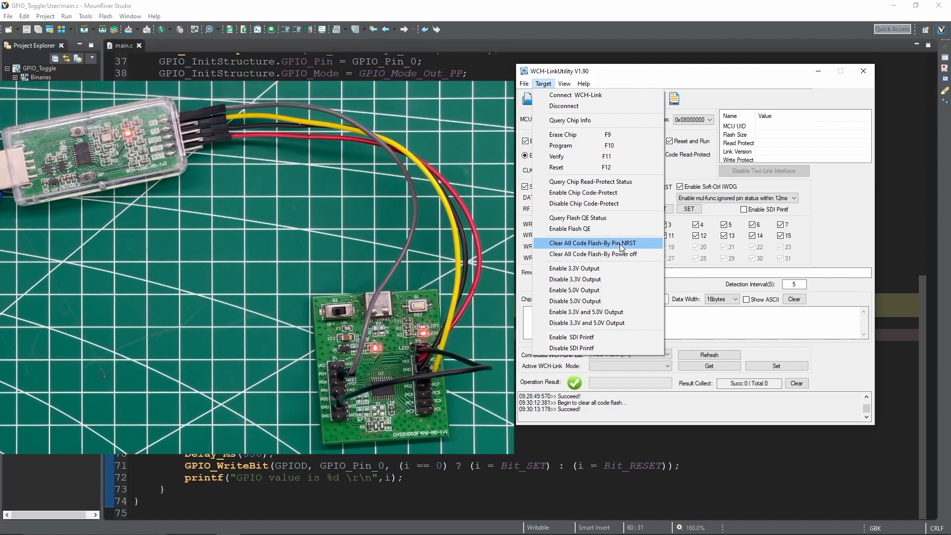
{"action": "mouse_move", "coordinate": [615, 254]}
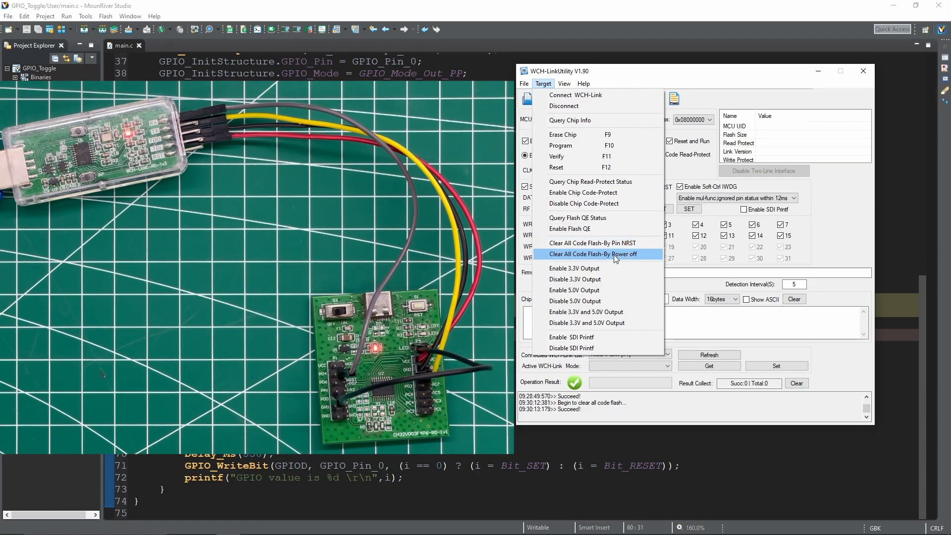
{"action": "left_click", "coordinate": [595, 254]}
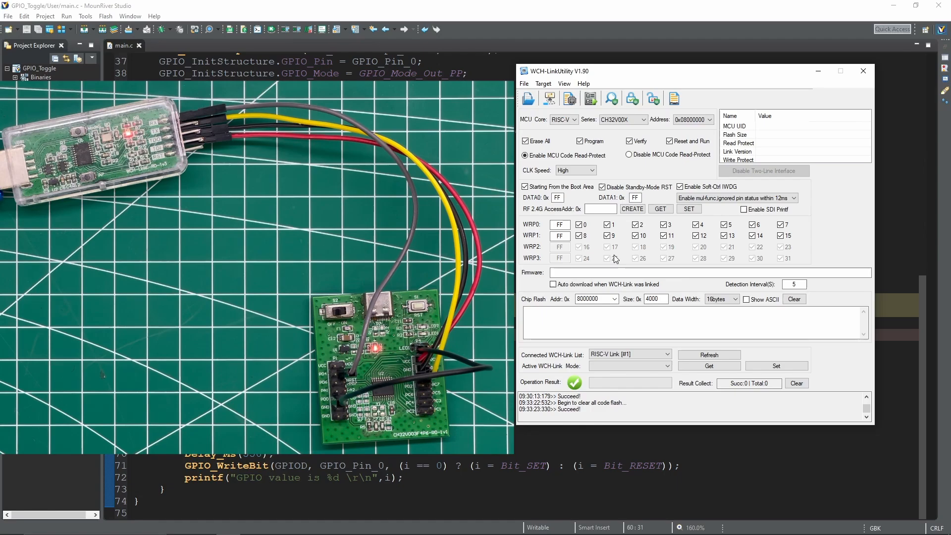
{"action": "mouse_move", "coordinate": [536, 92]}
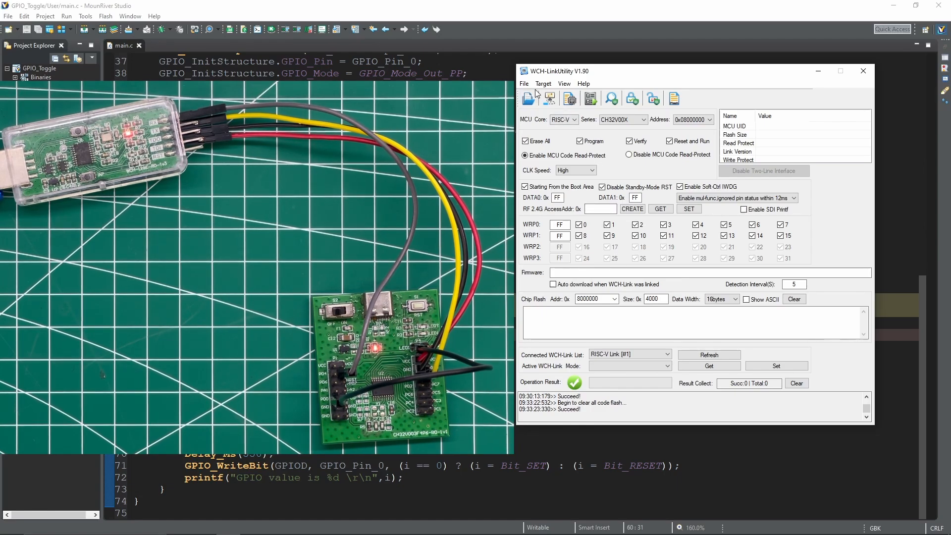
{"action": "left_click", "coordinate": [543, 84]}
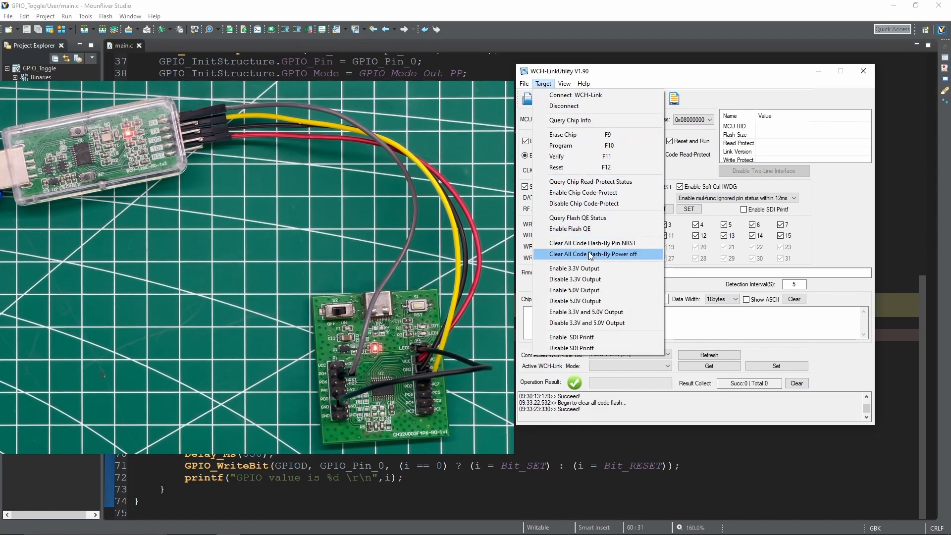
{"action": "left_click", "coordinate": [594, 253]}
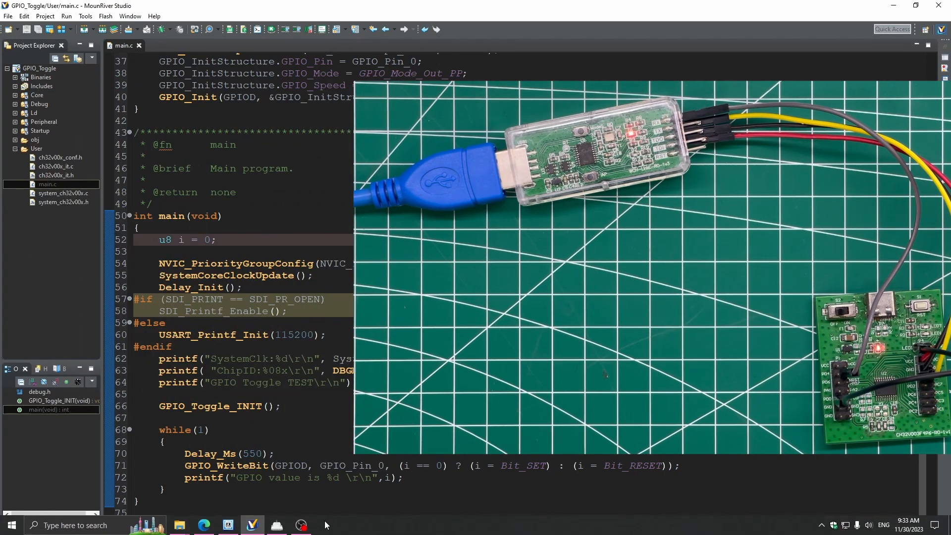
Restore the WCH-LinkUtility window from the taskbar over MounRiver Studio
{"action": "left_click", "coordinate": [276, 525]}
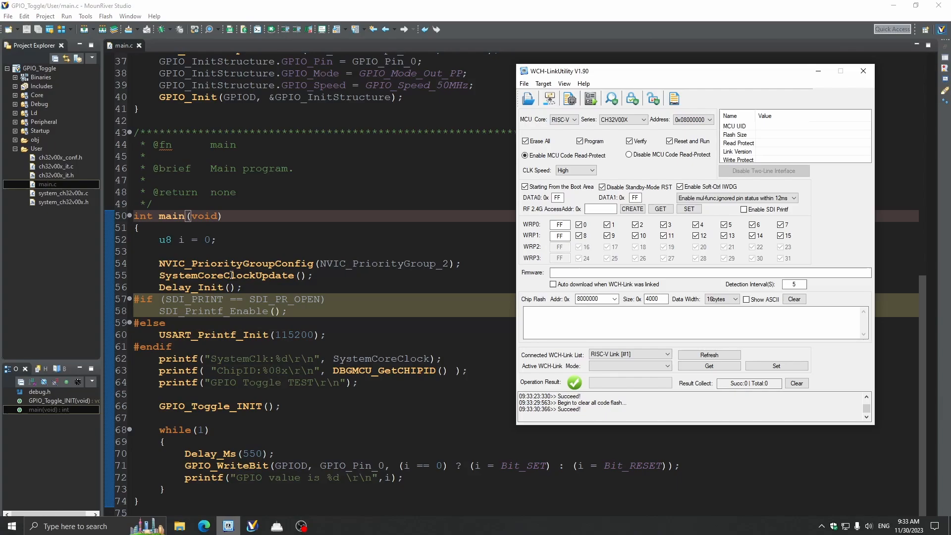
Run Target > Clear All Code Flash-By Power off once more, logging Succeed
{"action": "left_click", "coordinate": [543, 83]}
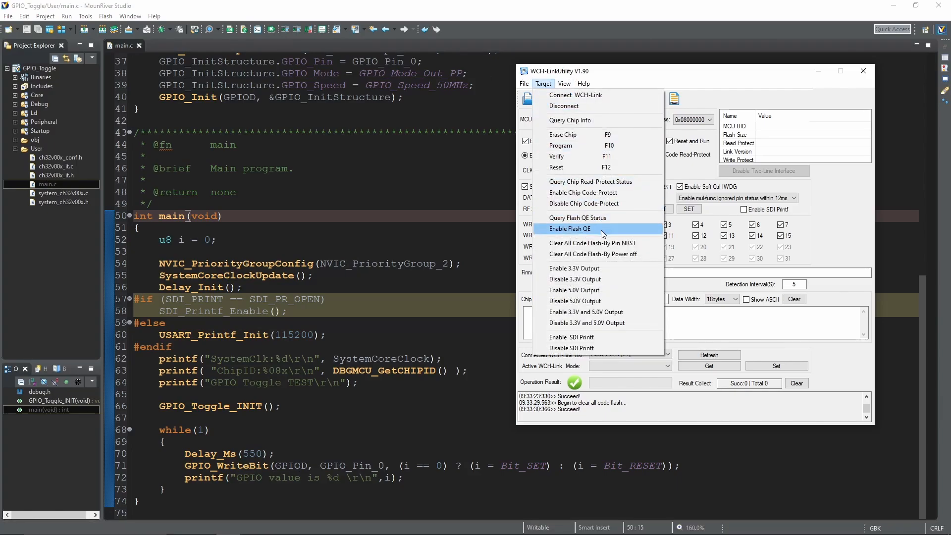
{"action": "left_click", "coordinate": [568, 229]}
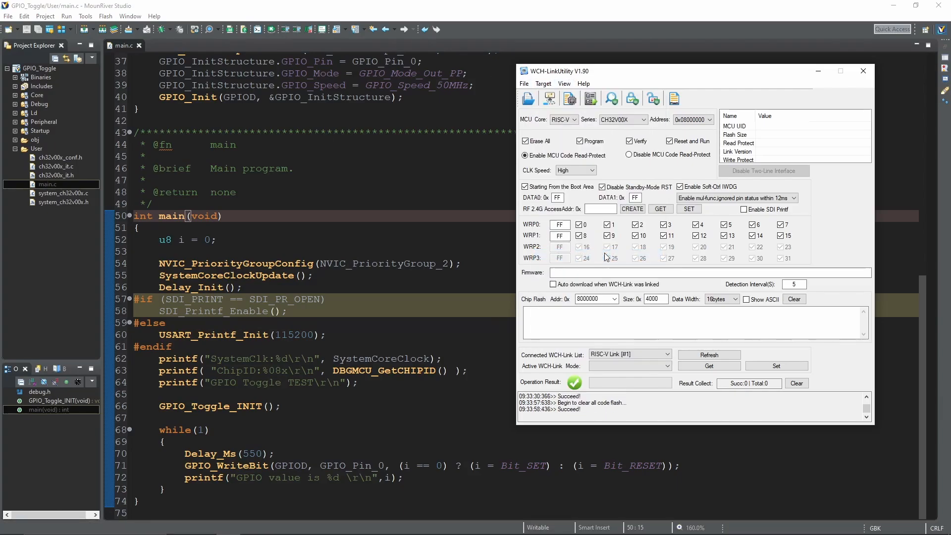
{"action": "mouse_move", "coordinate": [406, 201]}
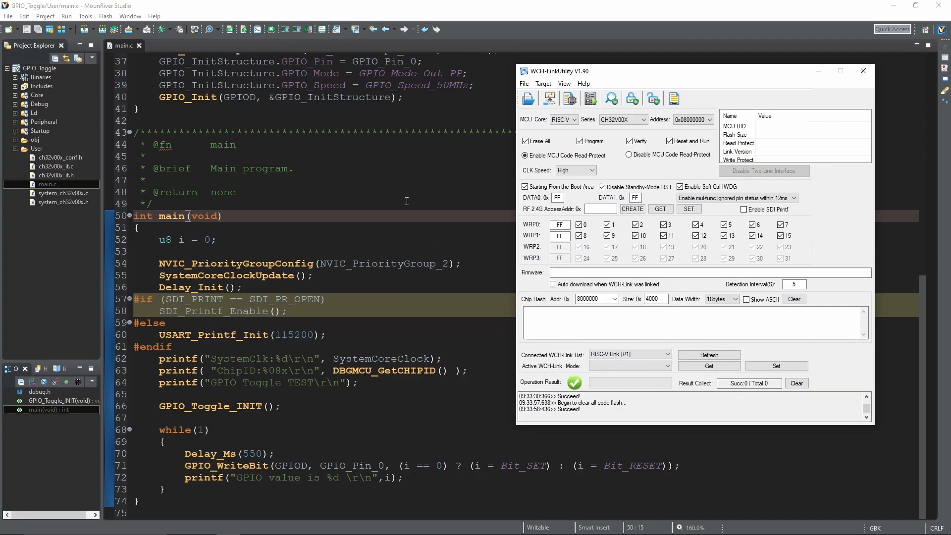
{"action": "mouse_move", "coordinate": [357, 192]}
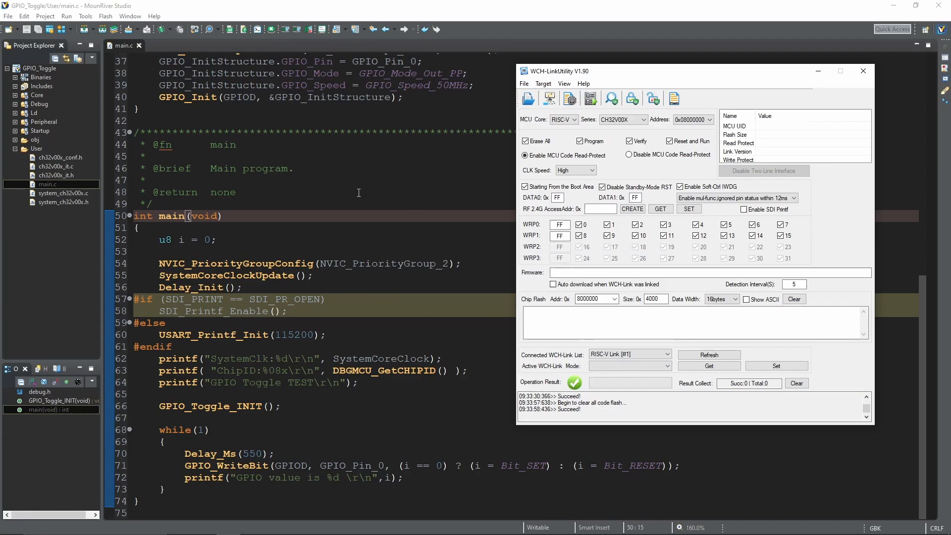